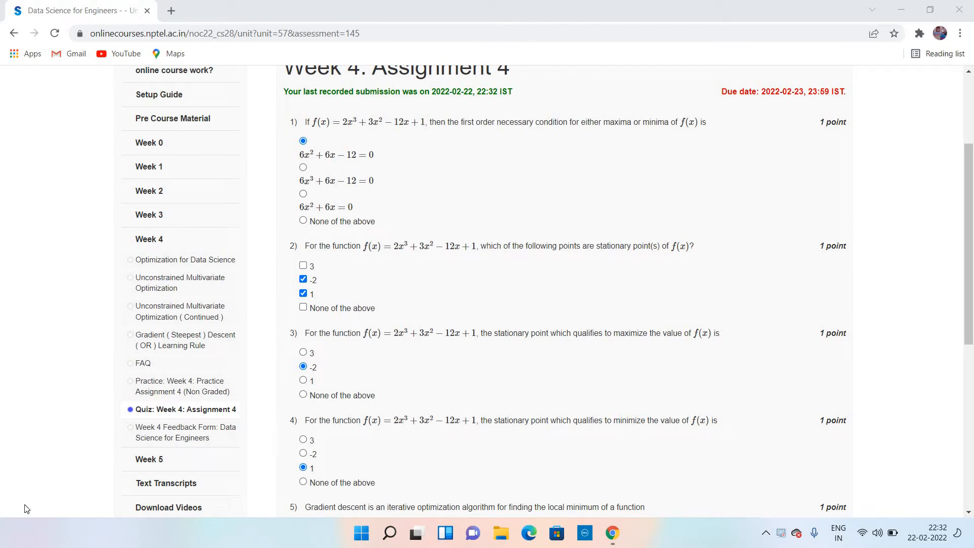
{"action": "mouse_move", "coordinate": [196, 478]}
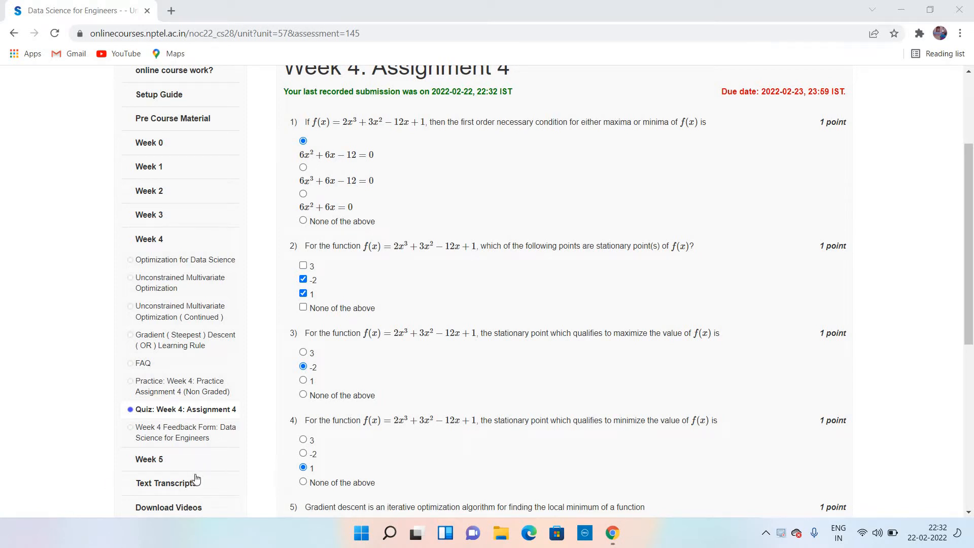
{"action": "mouse_move", "coordinate": [4, 473]}
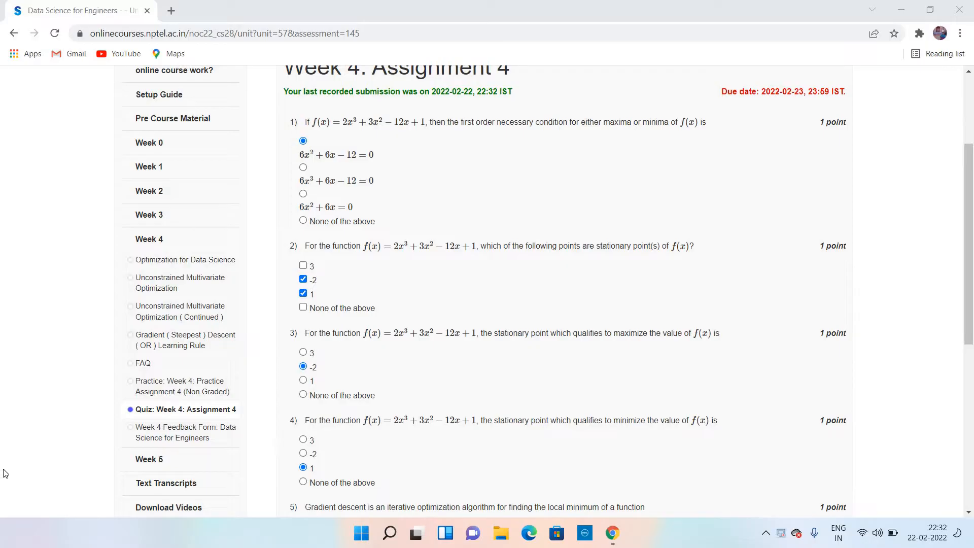
{"action": "mouse_move", "coordinate": [10, 485]}
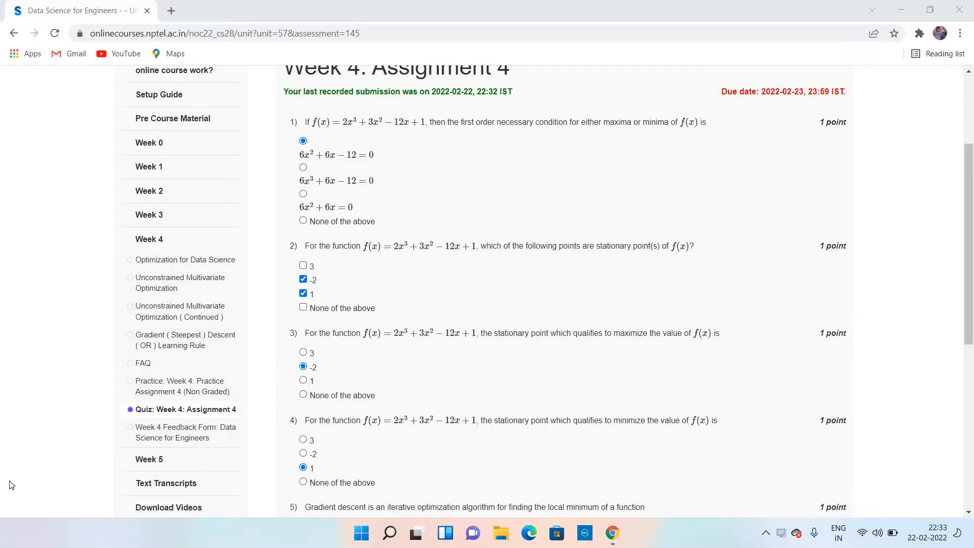
{"action": "mouse_move", "coordinate": [16, 489]}
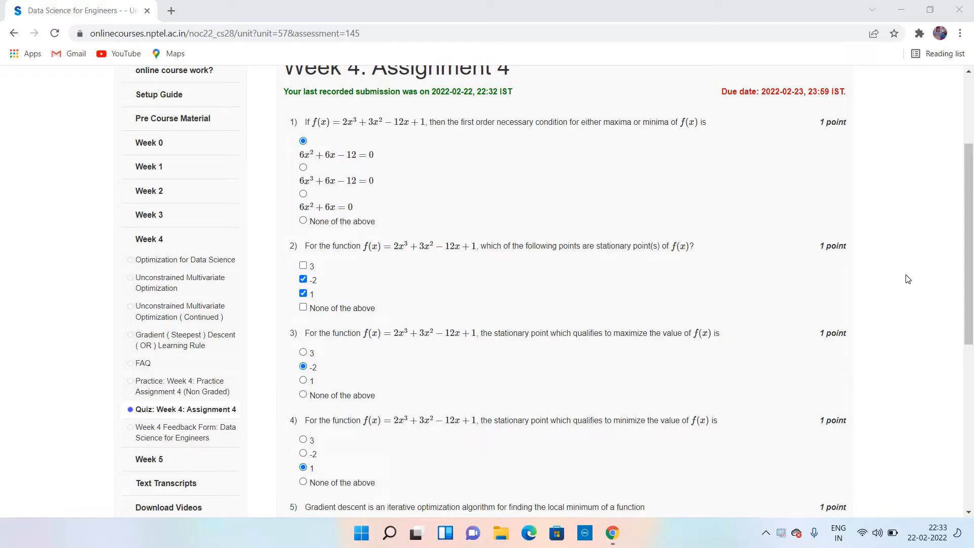
{"action": "mouse_move", "coordinate": [615, 238]}
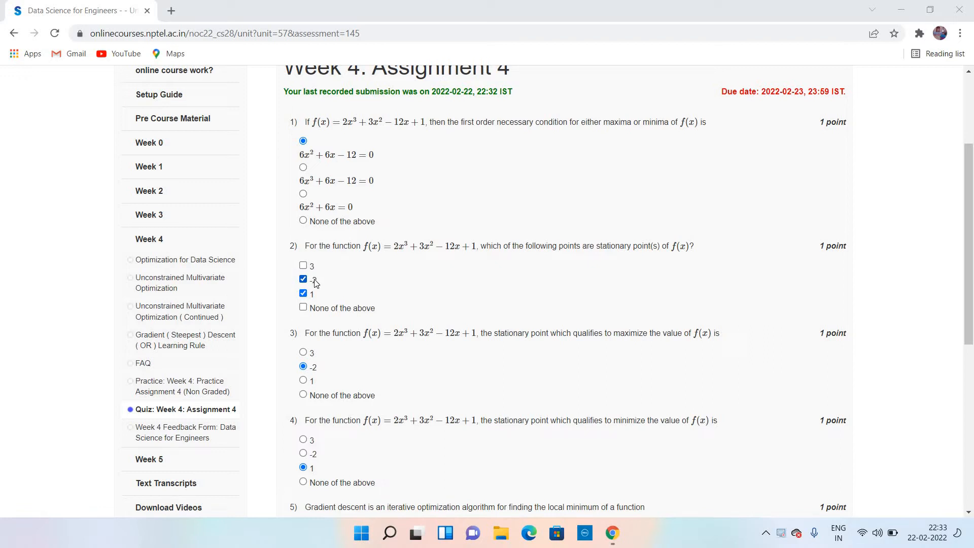
{"action": "mouse_move", "coordinate": [320, 326]}
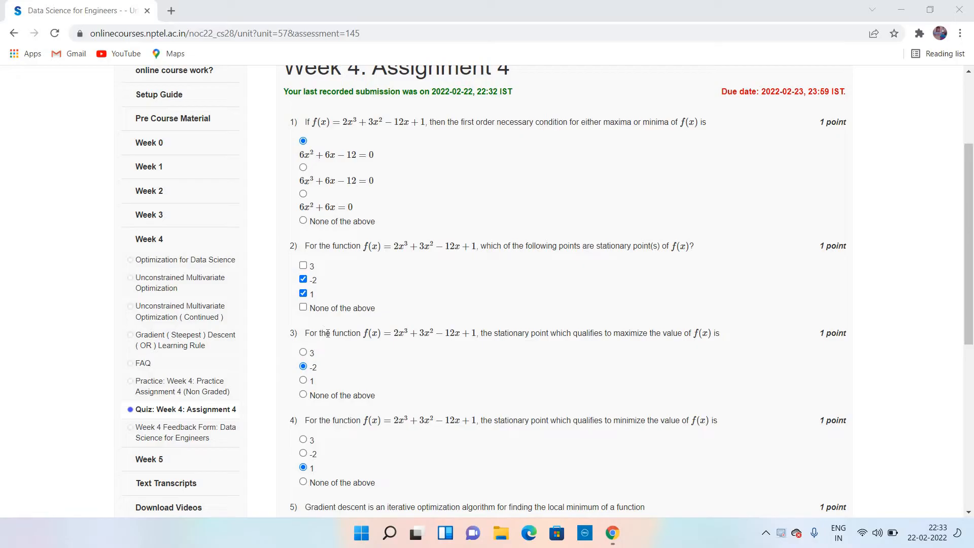
{"action": "mouse_move", "coordinate": [325, 363]}
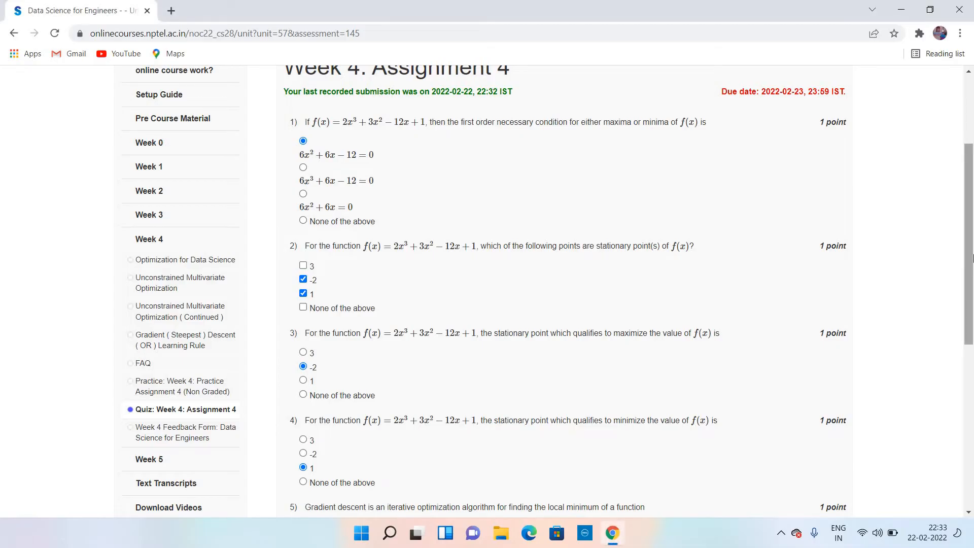
{"action": "scroll", "scroll_direction": "down", "scroll_amount": 3}
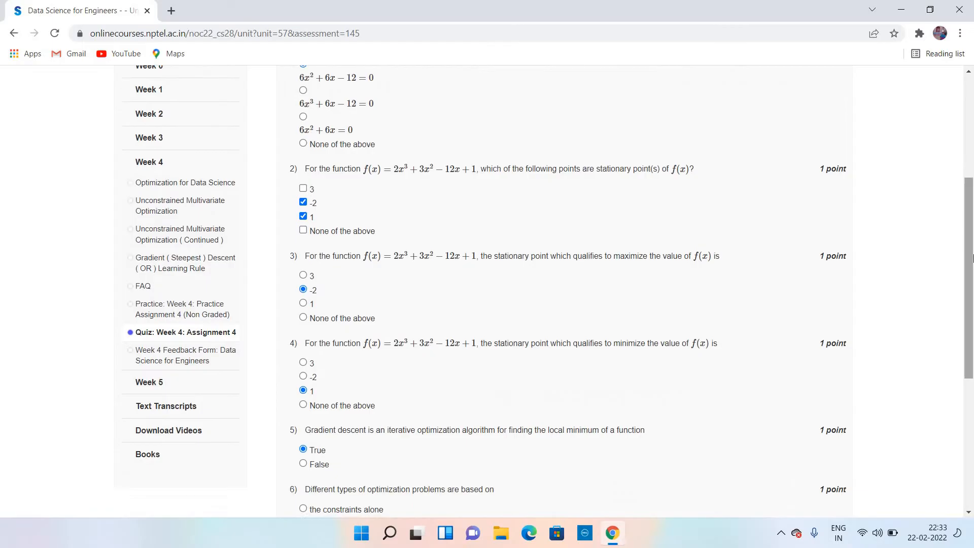
{"action": "scroll", "scroll_direction": "down", "scroll_amount": 3}
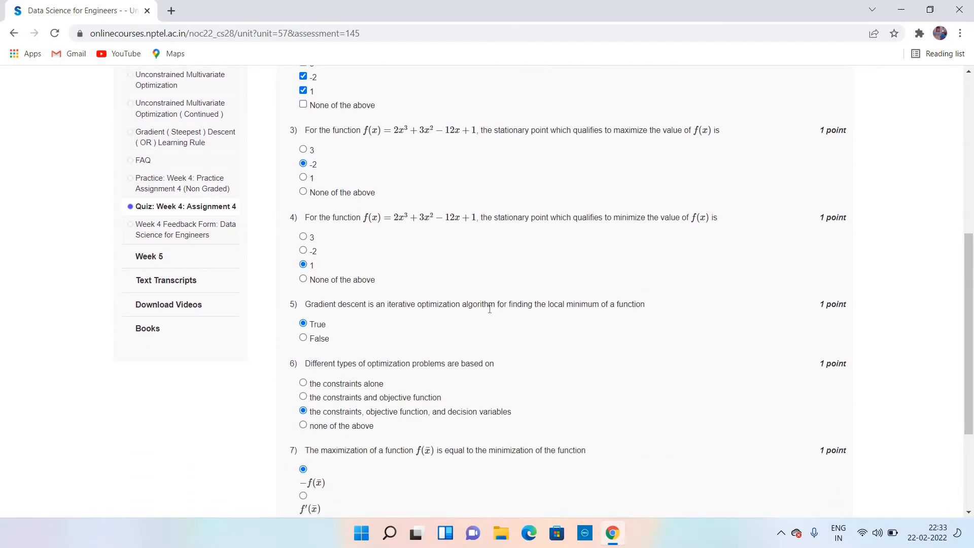
{"action": "mouse_move", "coordinate": [479, 318]}
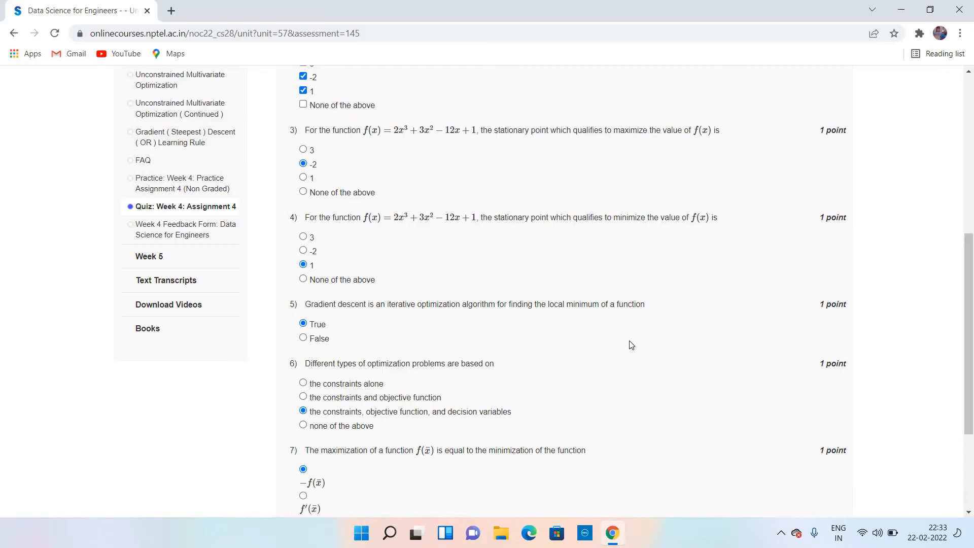
{"action": "mouse_move", "coordinate": [846, 331]}
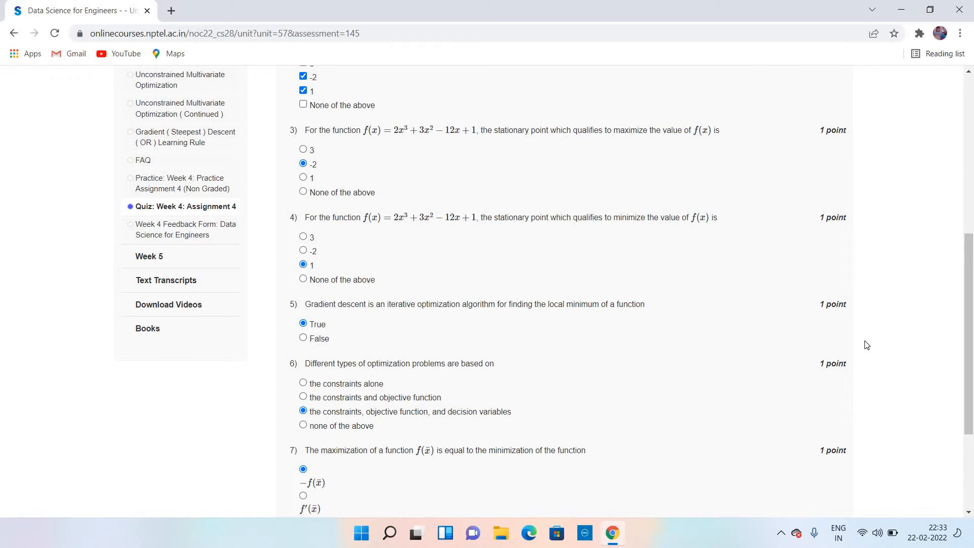
{"action": "scroll", "scroll_direction": "down", "scroll_amount": 3}
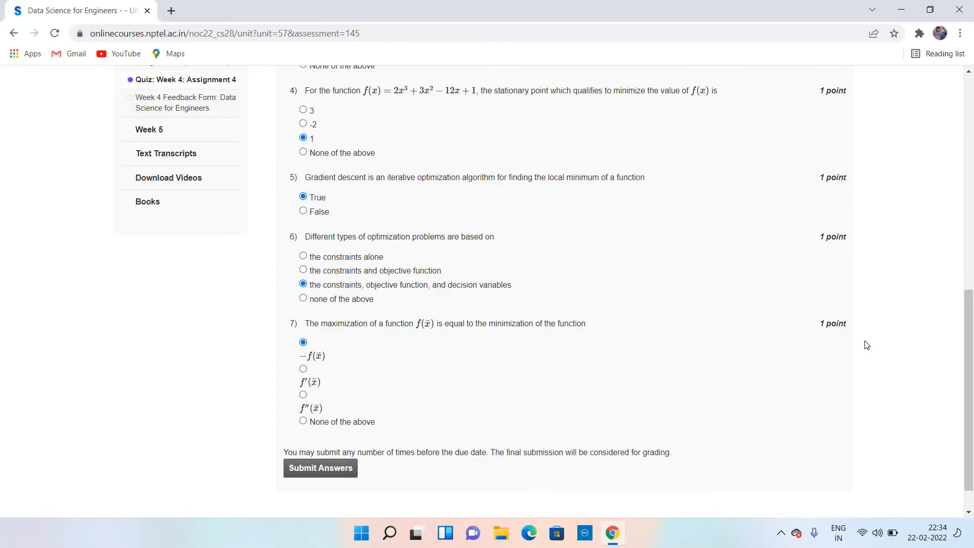
{"action": "mouse_move", "coordinate": [714, 434]}
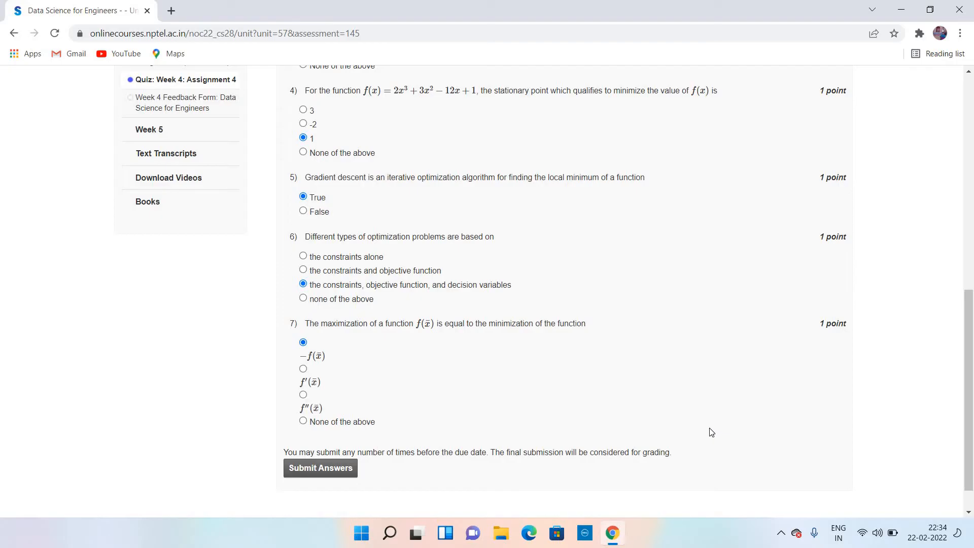
{"action": "mouse_move", "coordinate": [732, 428]}
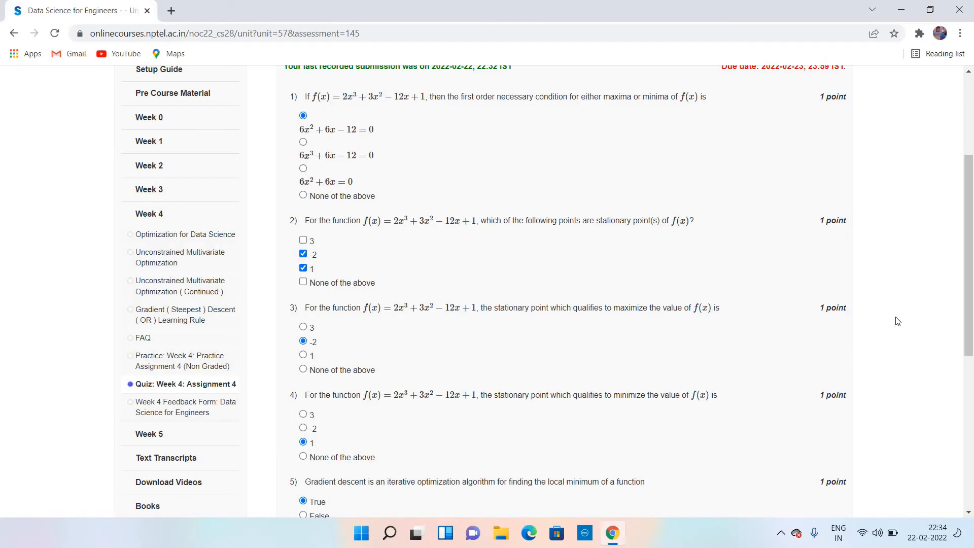
{"action": "scroll", "scroll_direction": "down", "scroll_amount": 3}
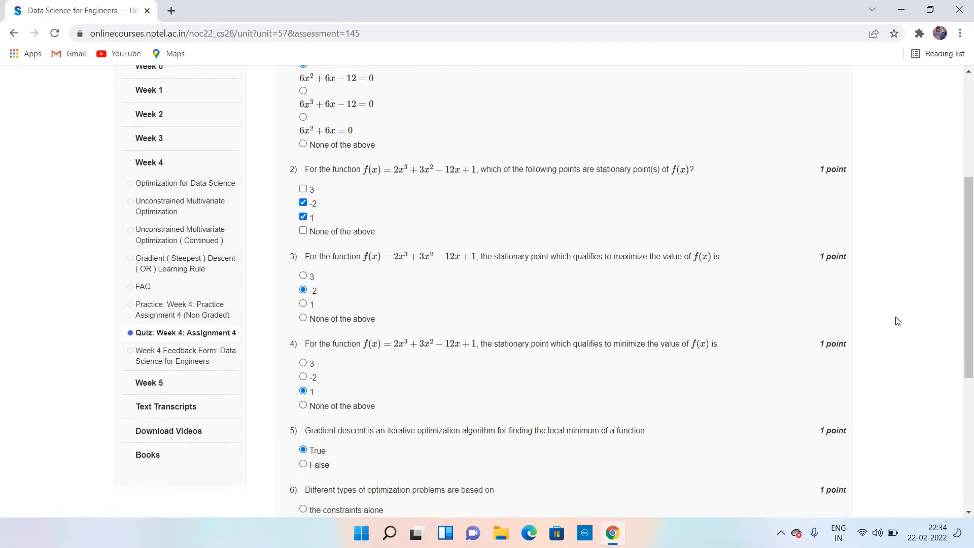
{"action": "scroll", "scroll_direction": "down", "scroll_amount": 3}
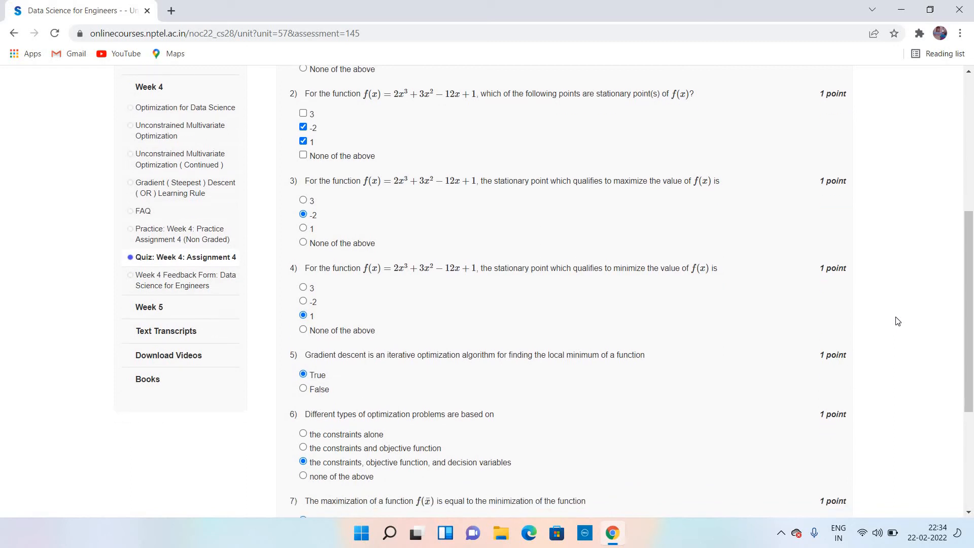
{"action": "scroll", "scroll_direction": "down", "scroll_amount": 3}
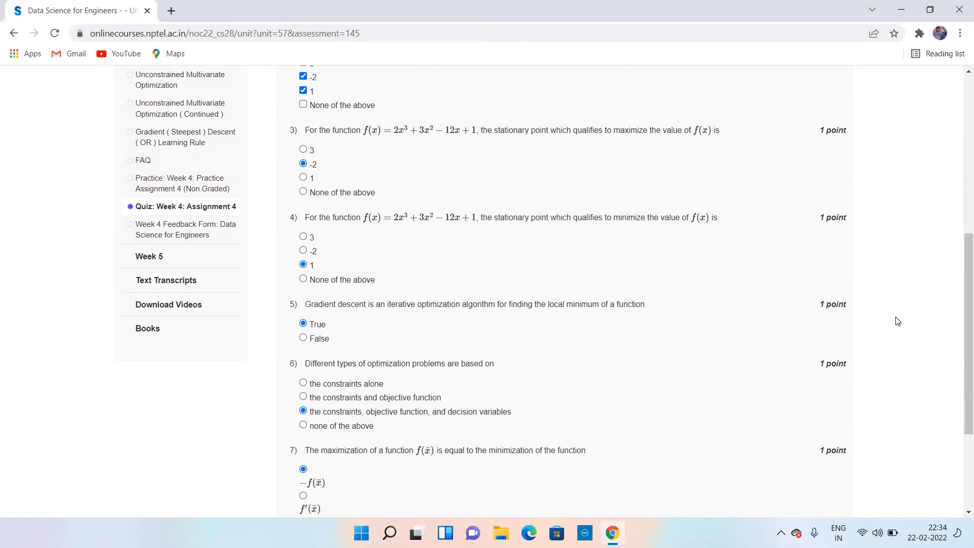
{"action": "scroll", "scroll_direction": "down", "scroll_amount": 3}
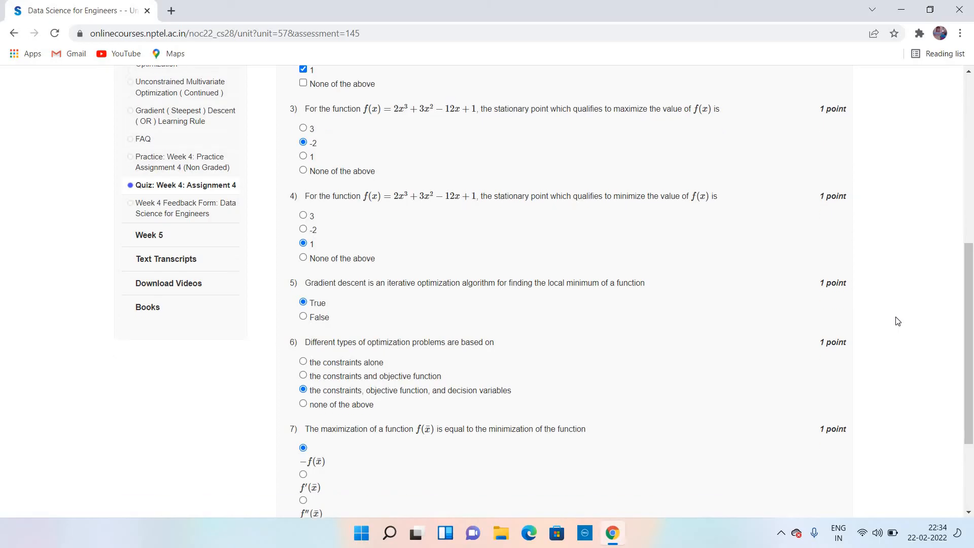
{"action": "scroll", "scroll_direction": "down", "scroll_amount": 3}
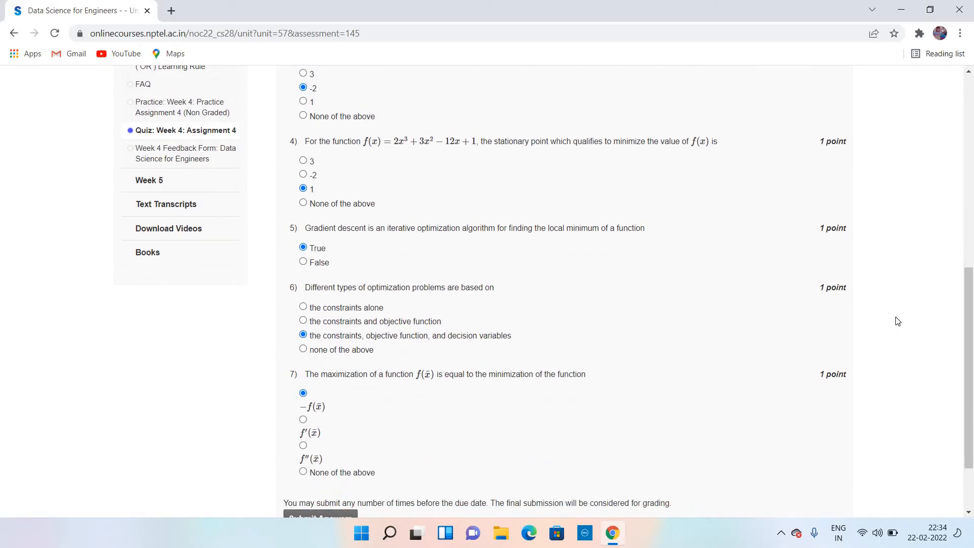
{"action": "scroll", "scroll_direction": "down", "scroll_amount": 3}
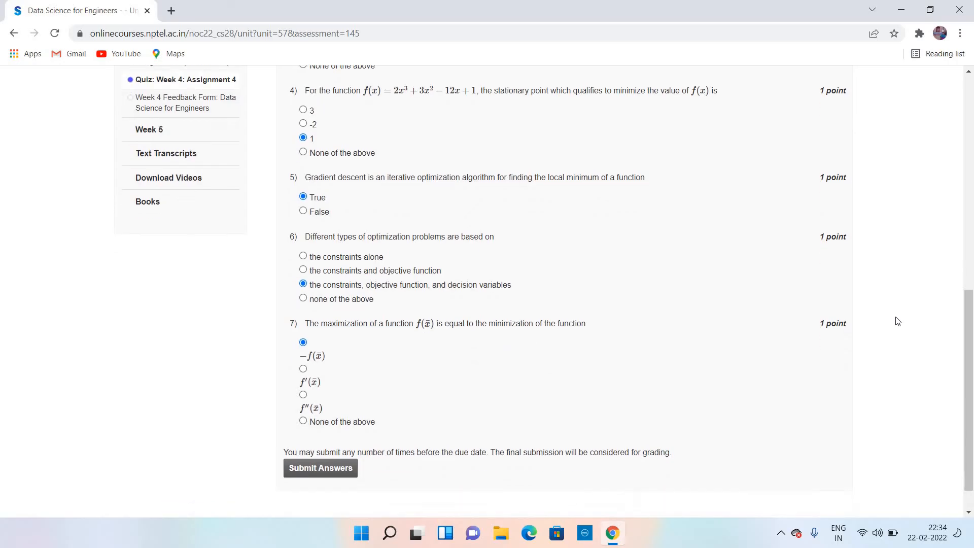
{"action": "scroll", "scroll_direction": "down", "scroll_amount": 3}
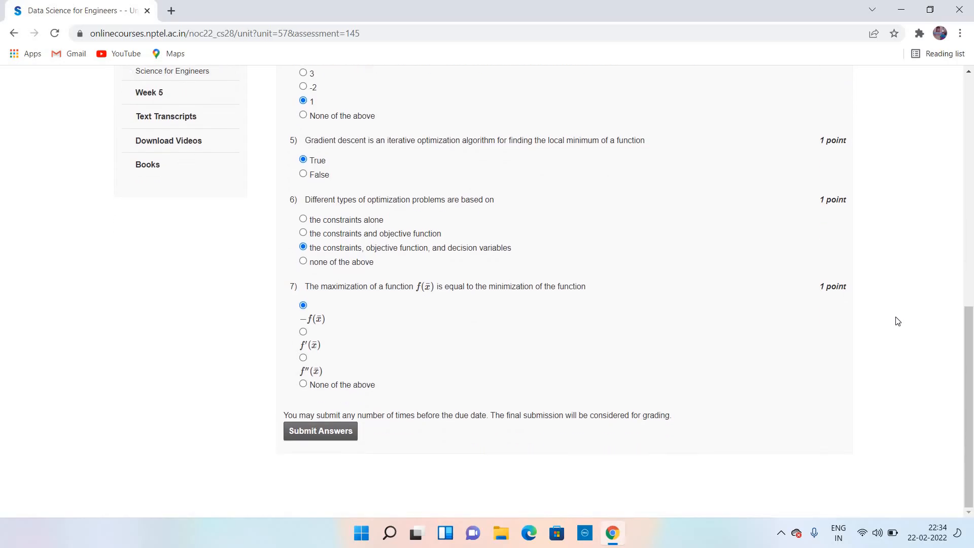